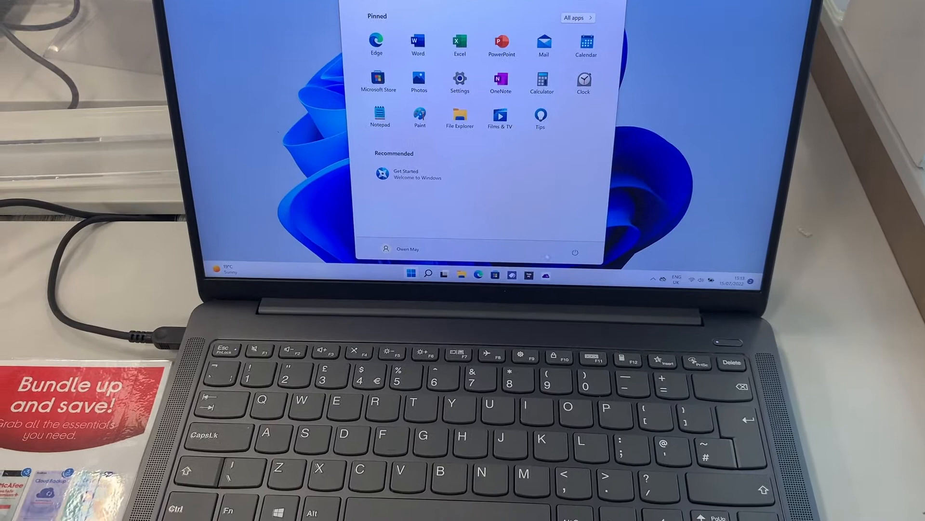
Step: Restart the laptop from the Windows 11 Start menu power choices
click(574, 253)
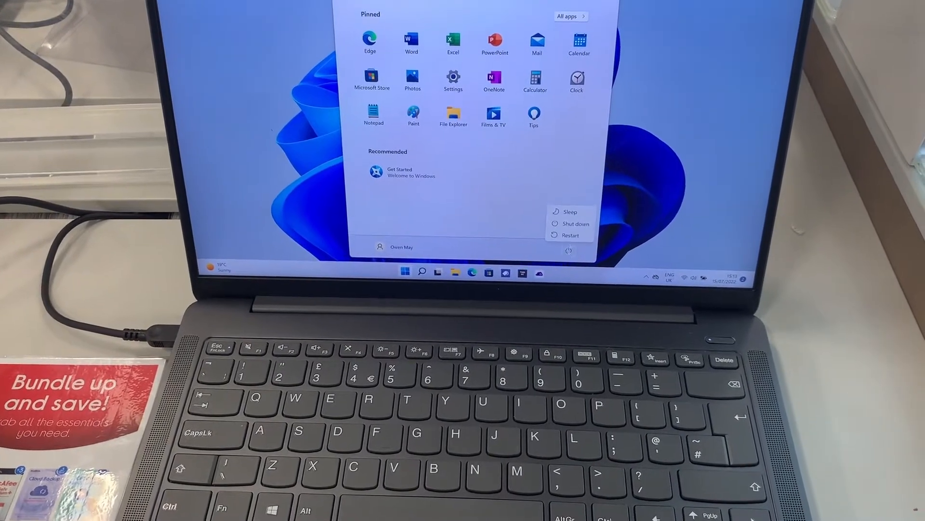
click(571, 235)
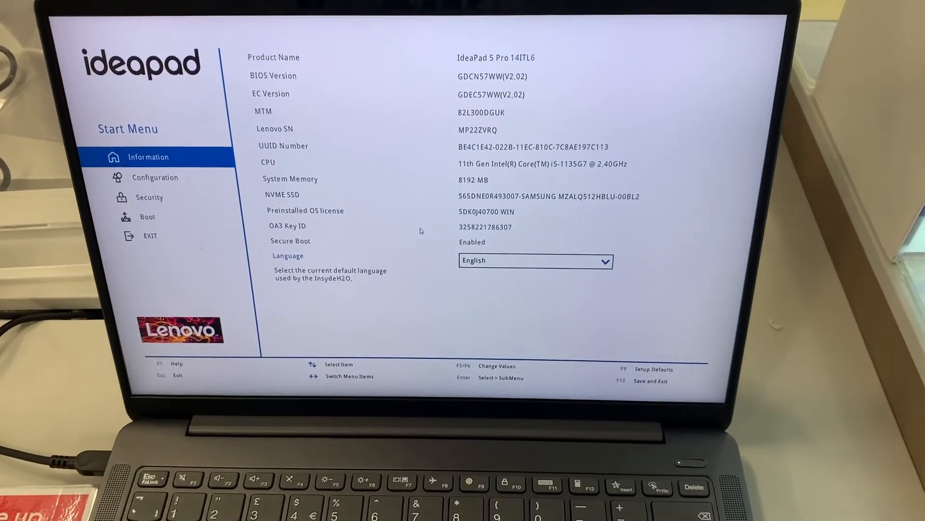
Step: Review the Boot settings page, then move to the Exit page with save and discard options
click(148, 196)
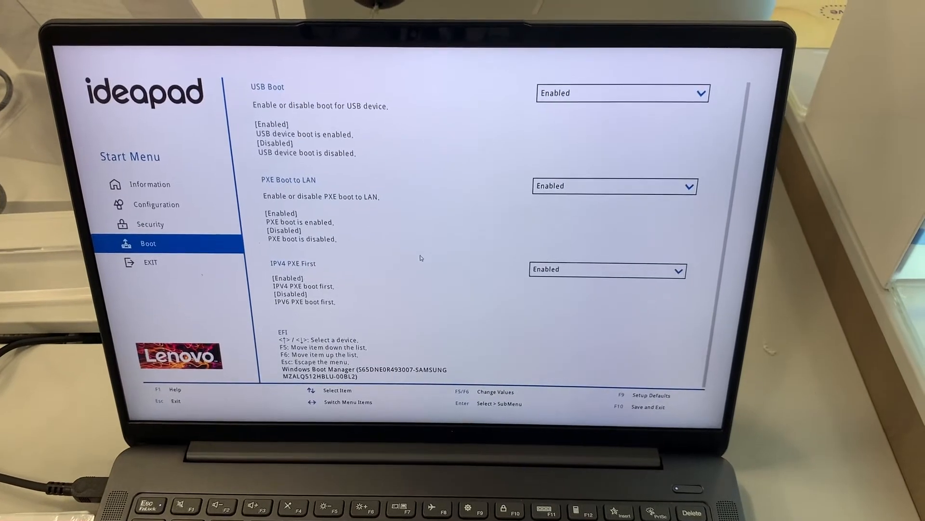
click(151, 245)
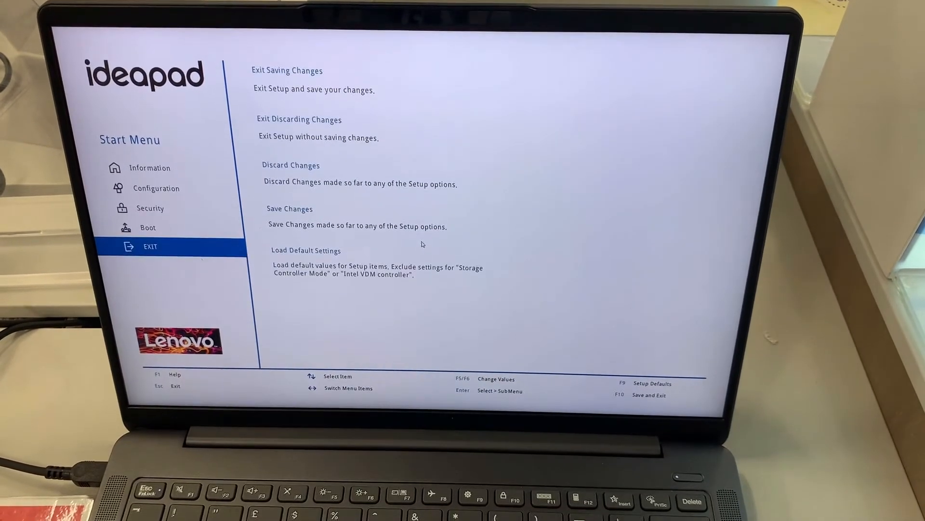